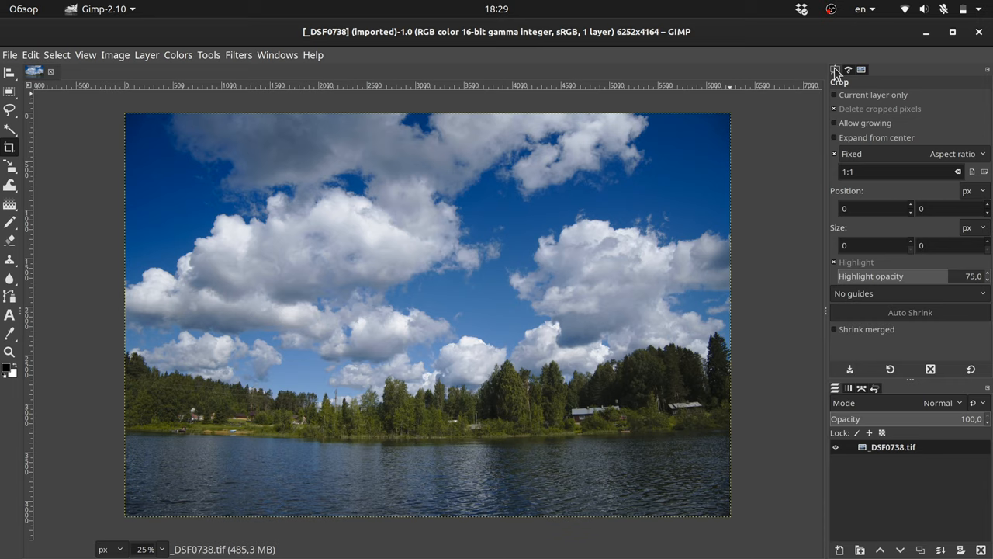
{"action": "mouse_move", "coordinate": [836, 71]}
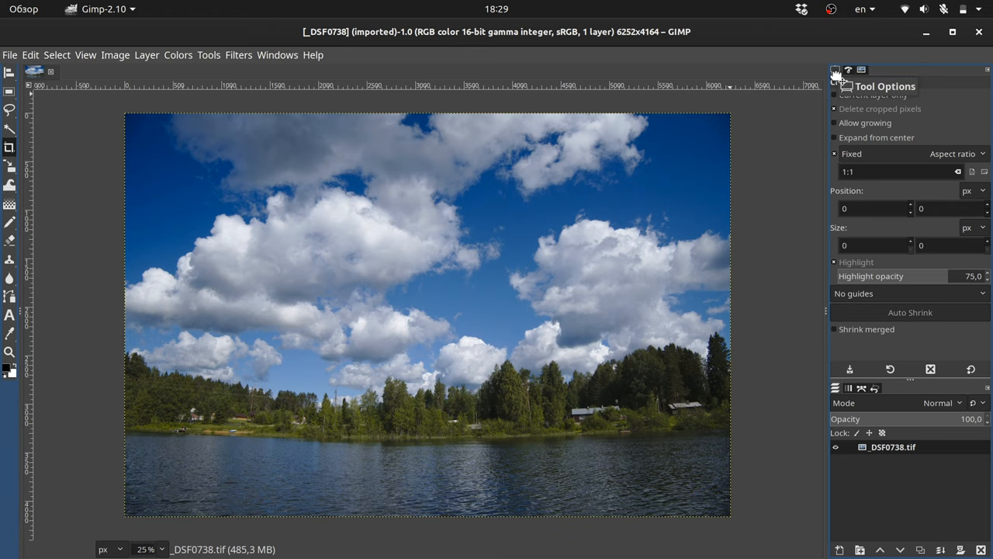